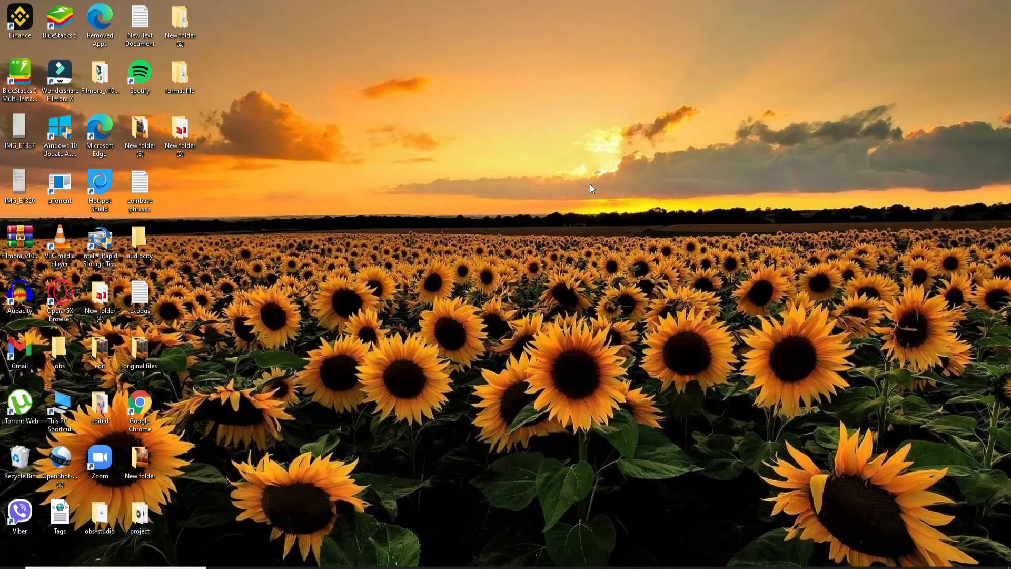
{"action": "mouse_move", "coordinate": [575, 276]}
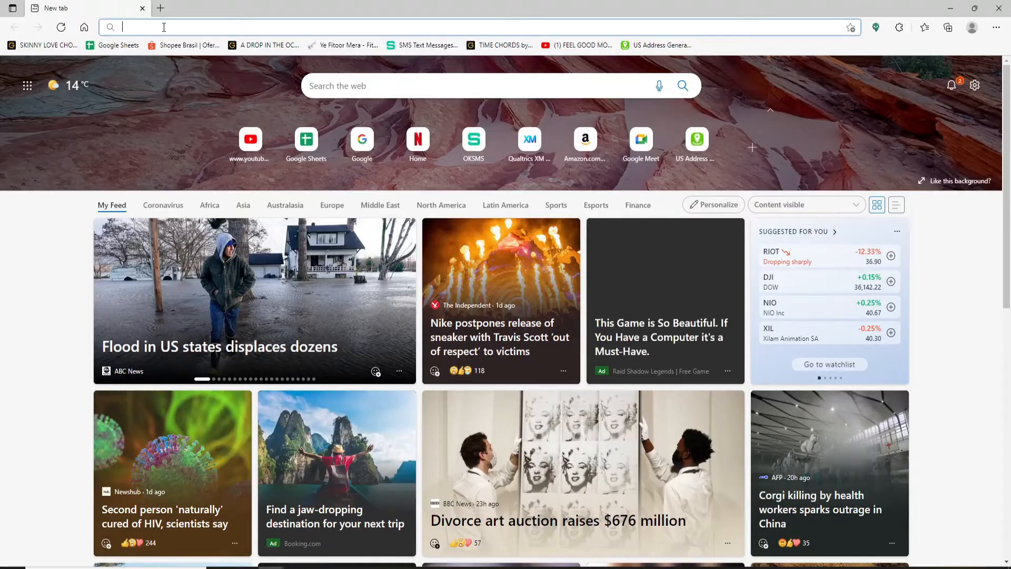
Search the web for "verizon business login" from the address bar
{"action": "type", "text": "verizon business login"}
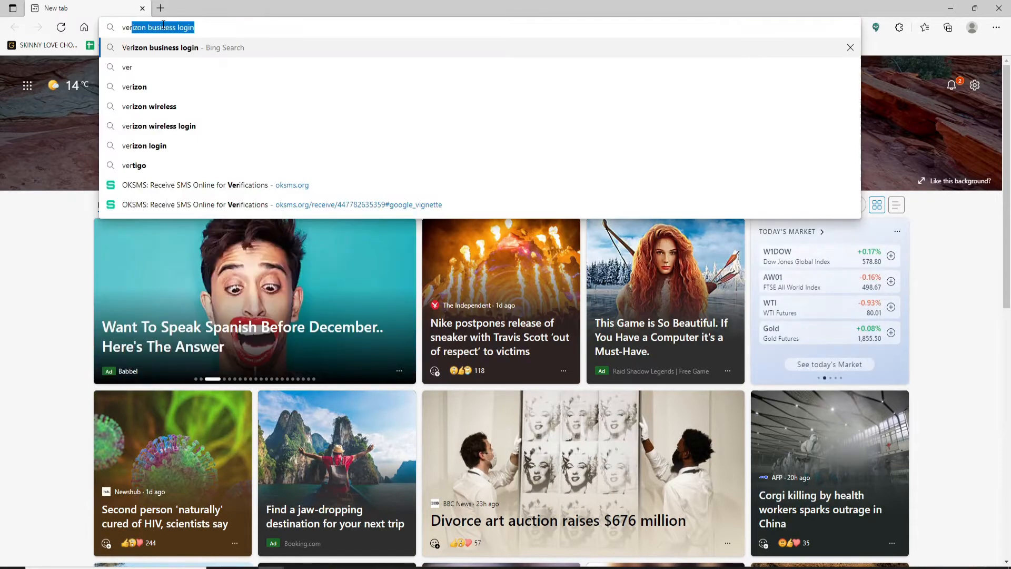
{"action": "key", "text": "enter"}
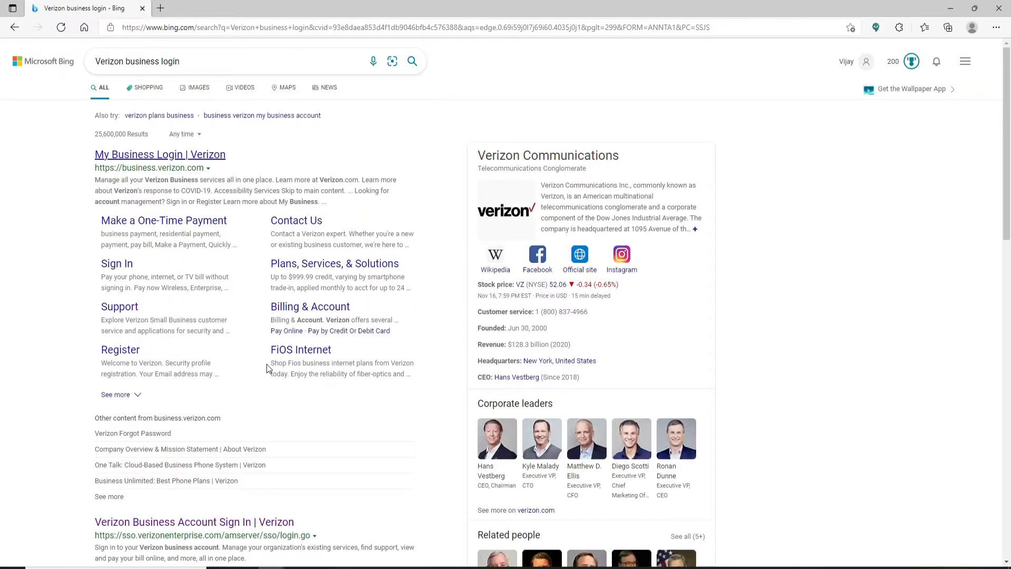
{"action": "mouse_move", "coordinate": [178, 357]}
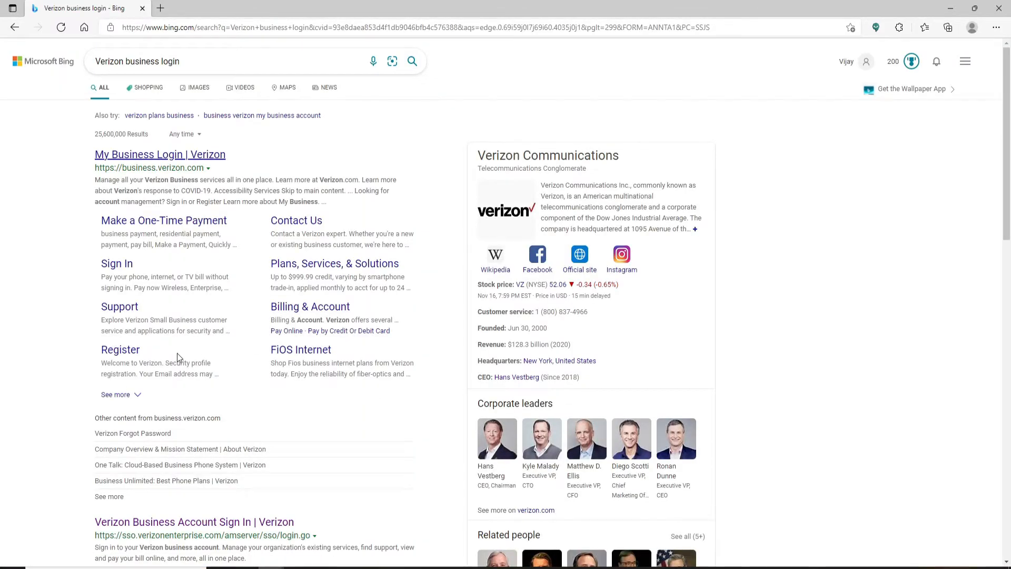
Open the "Verizon Business Account Sign In" result for sso.verizonenterprise.com
{"action": "scroll", "scroll_direction": "down", "scroll_amount": 3}
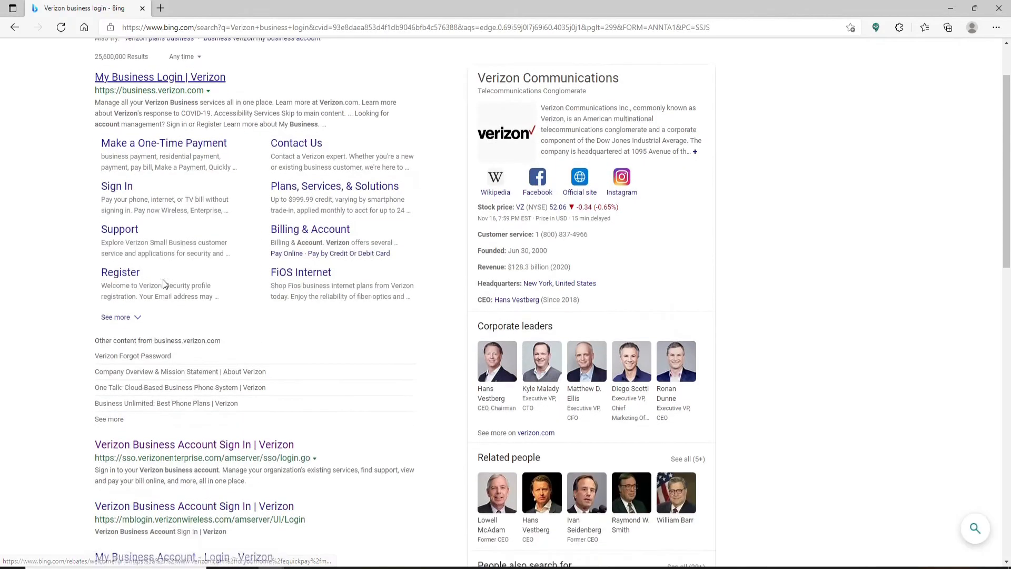
{"action": "scroll", "scroll_direction": "down", "scroll_amount": 3}
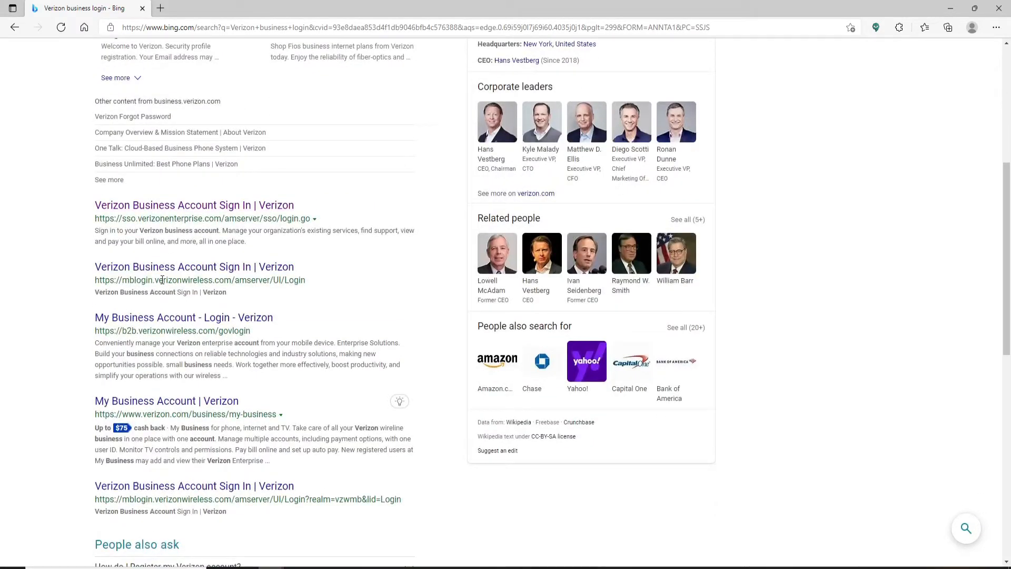
{"action": "mouse_move", "coordinate": [193, 205]}
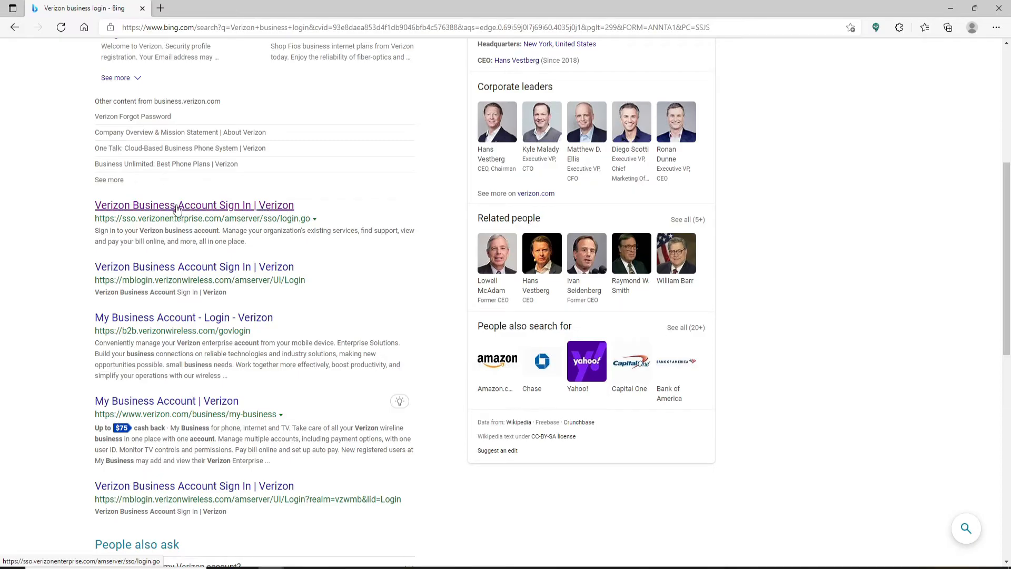
{"action": "mouse_move", "coordinate": [198, 221]}
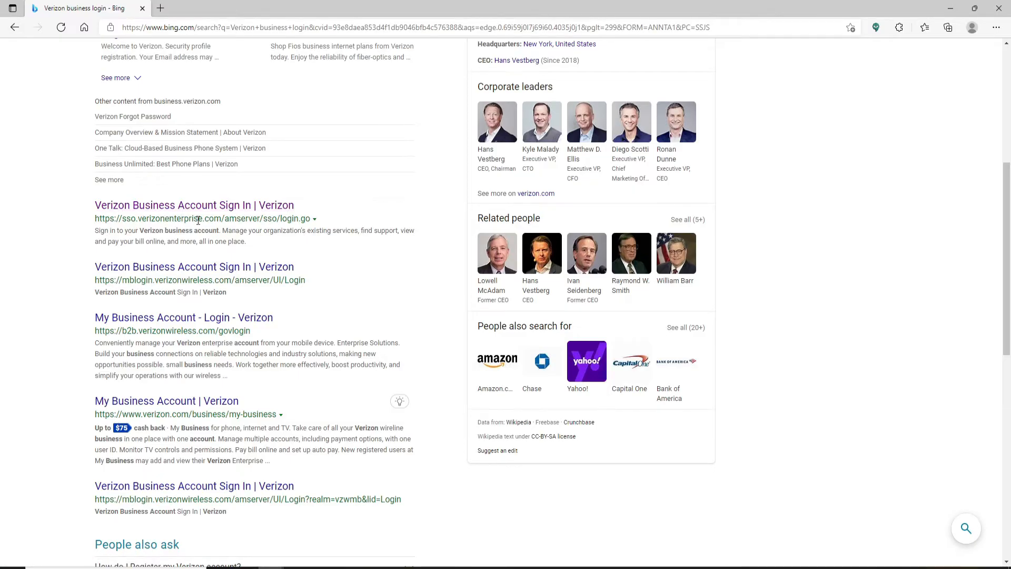
{"action": "left_click", "coordinate": [193, 204]}
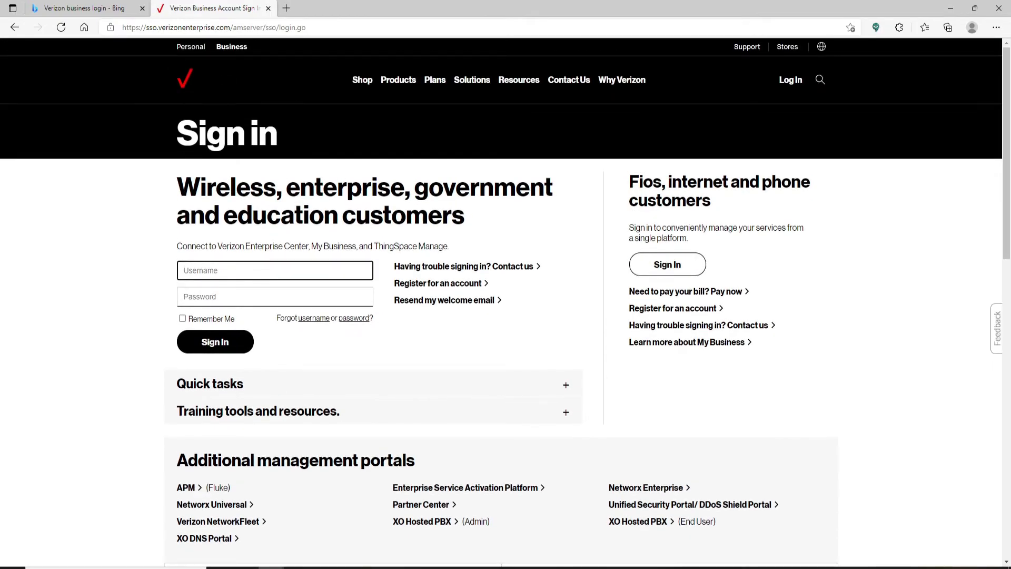
{"action": "mouse_move", "coordinate": [238, 287]}
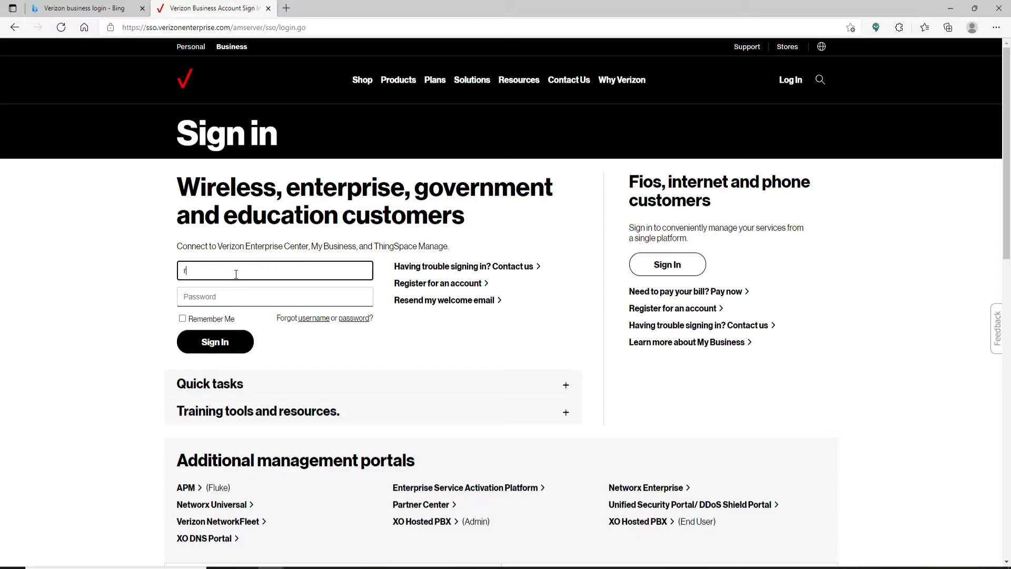
Enter username "rupadula" and begin typing the password
{"action": "type", "text": "rupadulal"}
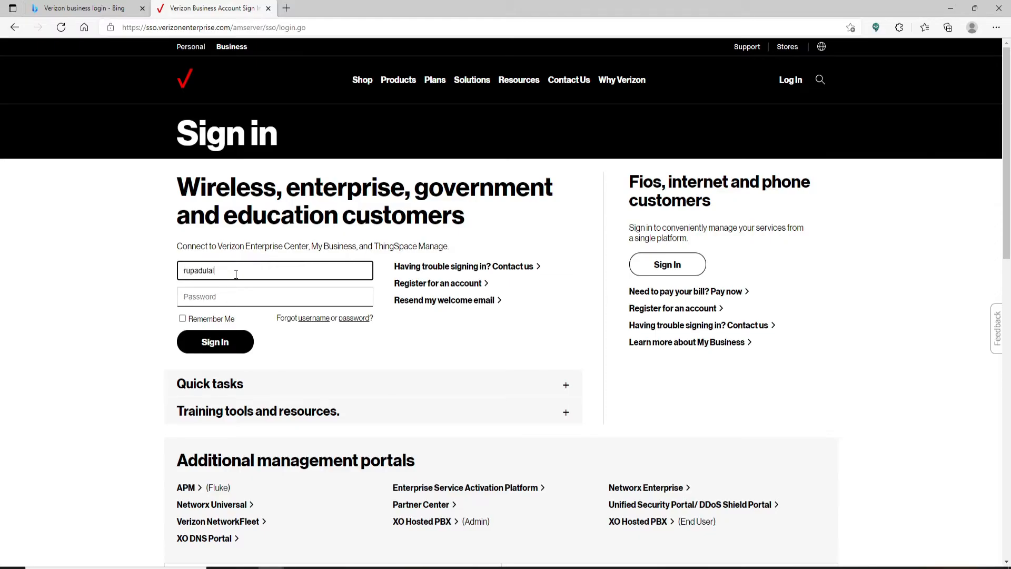
{"action": "left_click", "coordinate": [274, 296]}
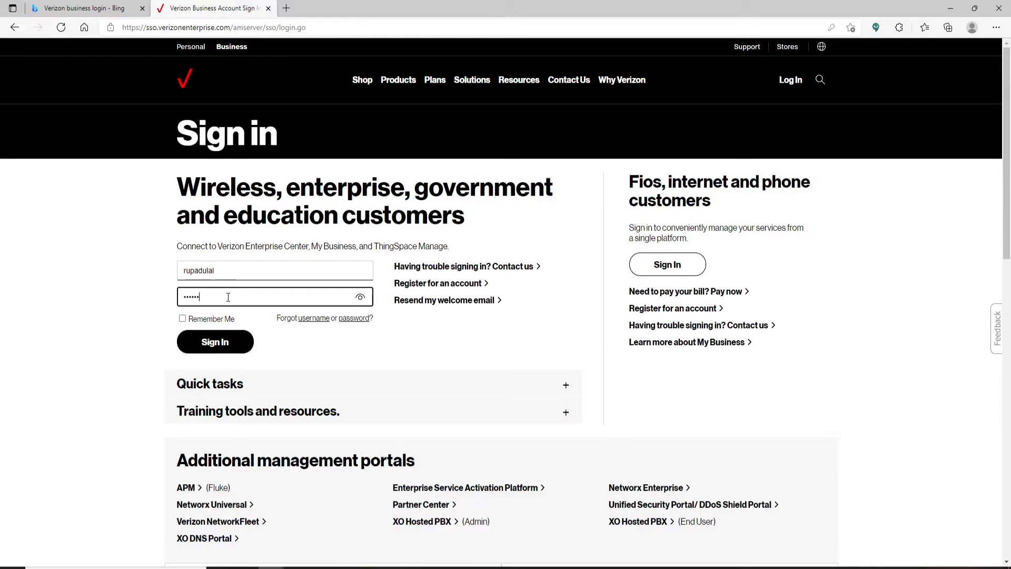
{"action": "type", "text": "••"}
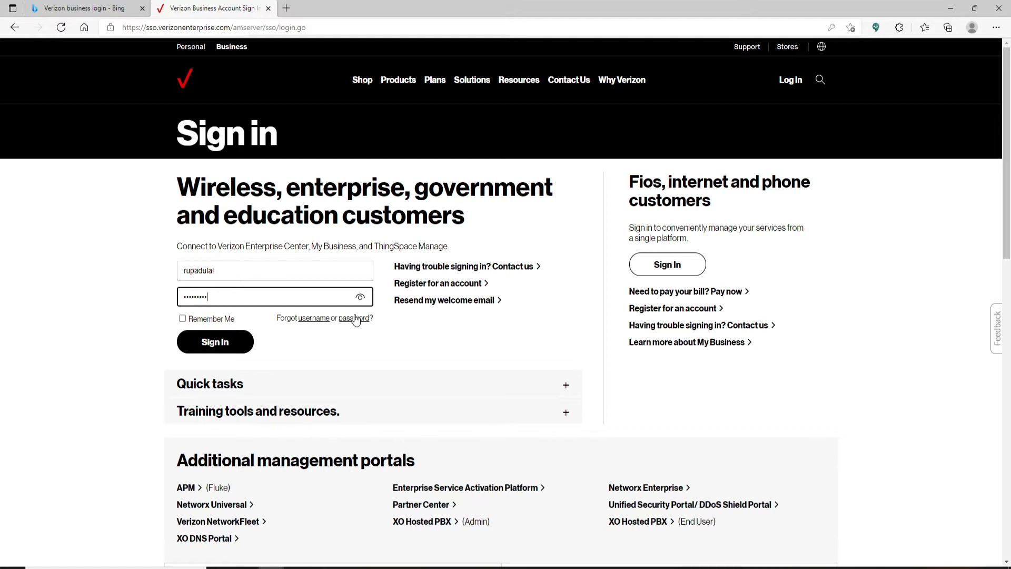
{"action": "mouse_move", "coordinate": [354, 319]}
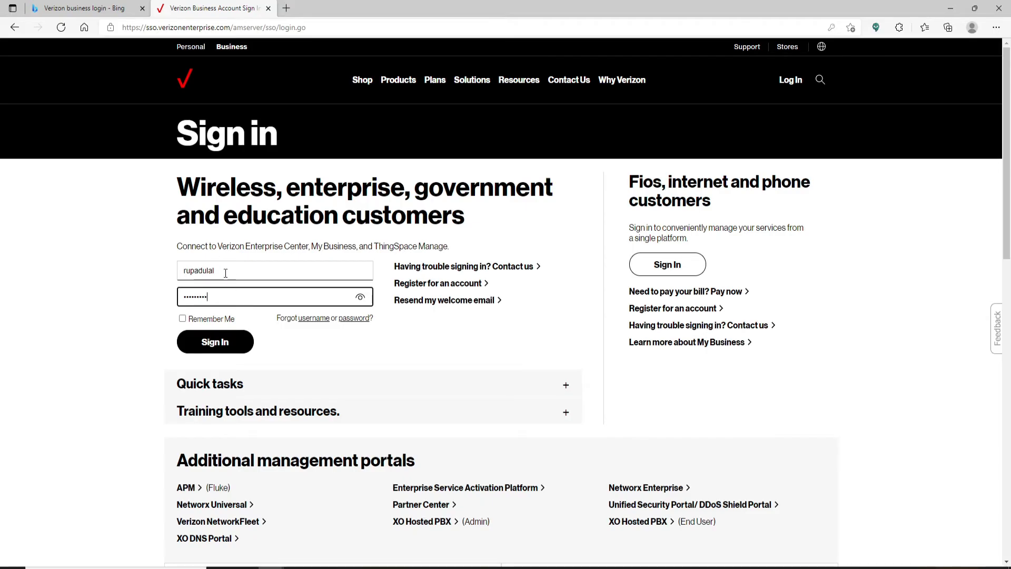
Tick the Remember Me checkbox on the sign-in form
{"action": "left_click", "coordinate": [183, 319]}
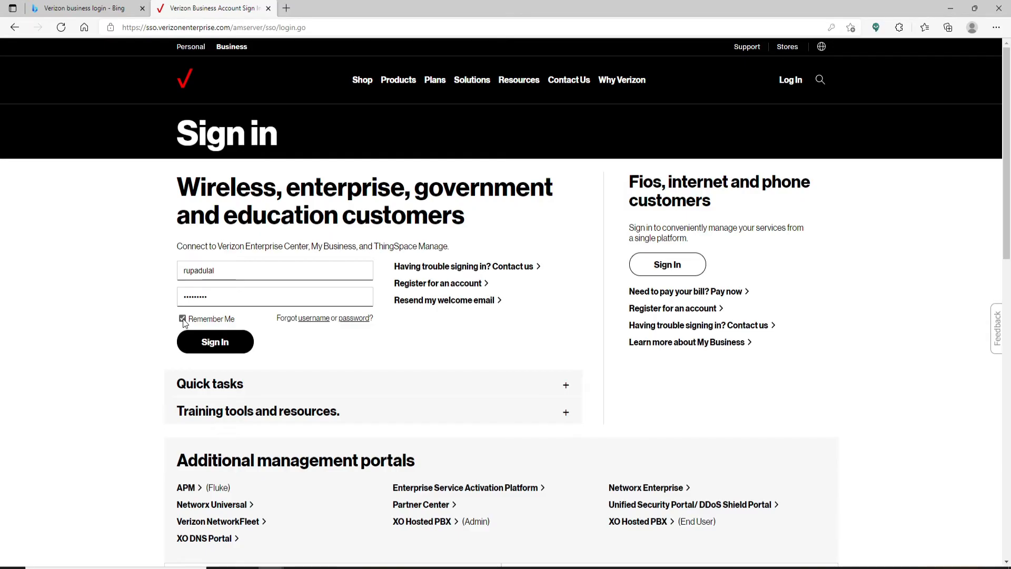
Untick Remember Me and return focus to the Password box
{"action": "left_click", "coordinate": [183, 319]}
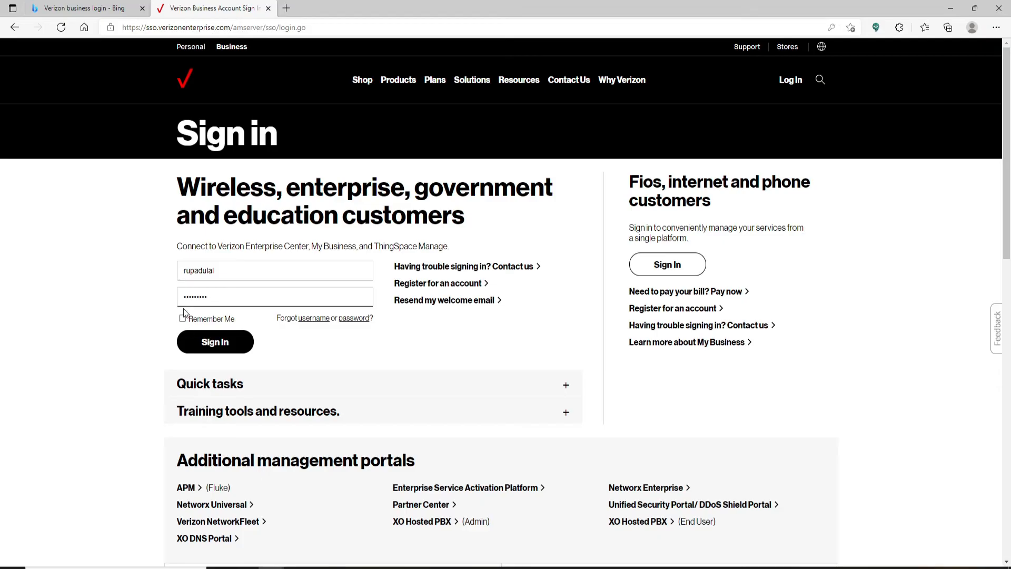
{"action": "left_click", "coordinate": [274, 296]}
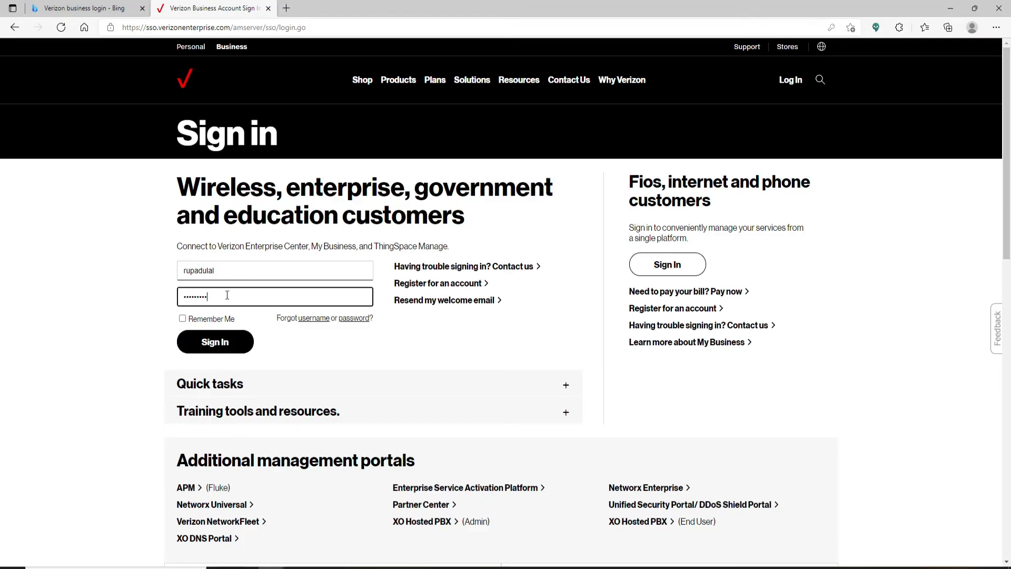